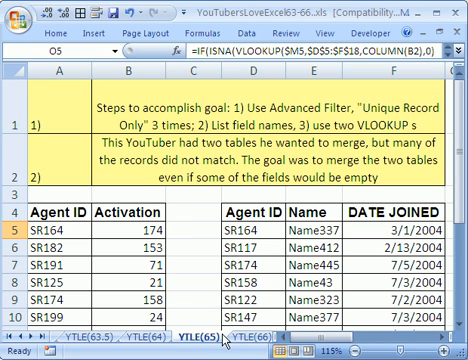
mouse_move(212, 264)
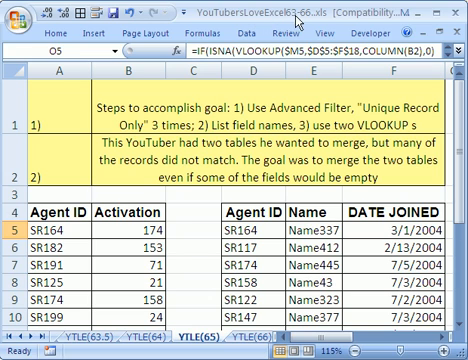
mouse_move(228, 345)
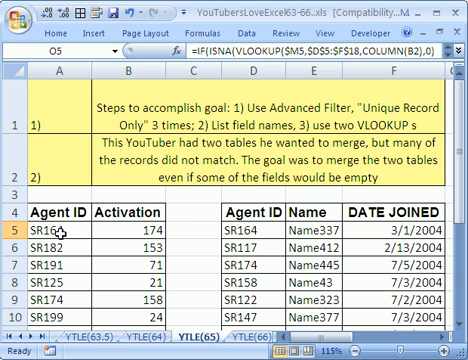
mouse_move(311, 281)
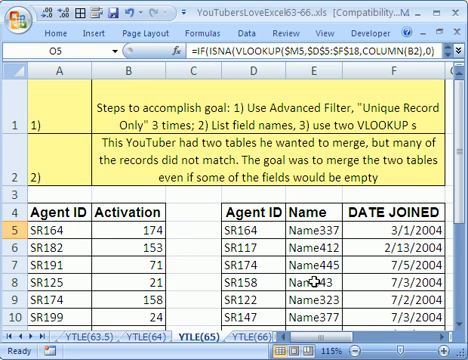
mouse_move(340, 314)
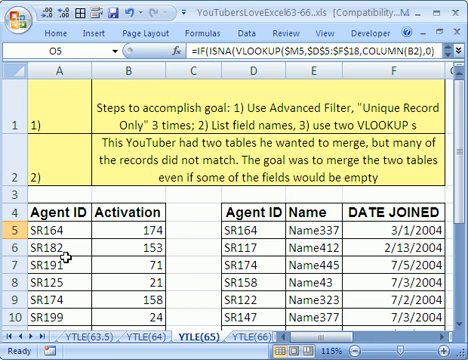
mouse_move(70, 258)
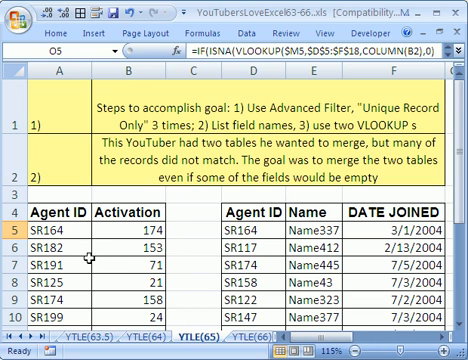
mouse_move(82, 267)
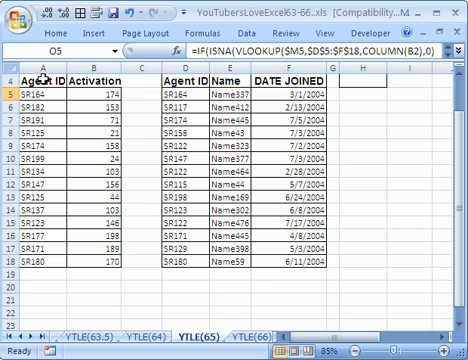
mouse_move(192, 177)
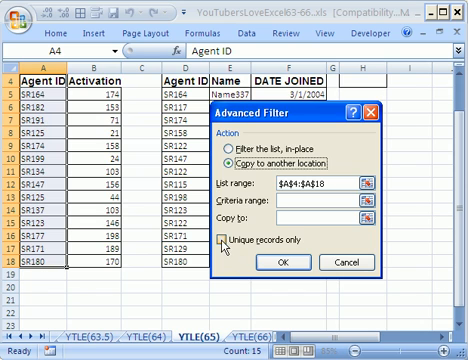
Step: Tick Unique records only so only distinct first-table Agent IDs copy to H4
click(226, 240)
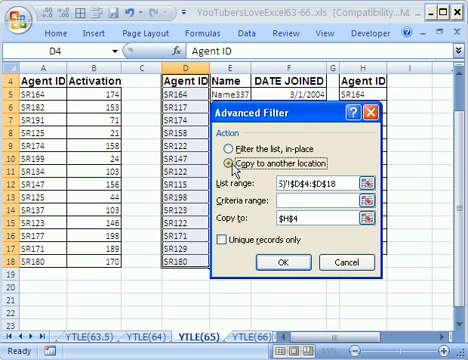
Step: Copy the second table's Agent IDs (D4:D18) to another location below the first list
click(230, 237)
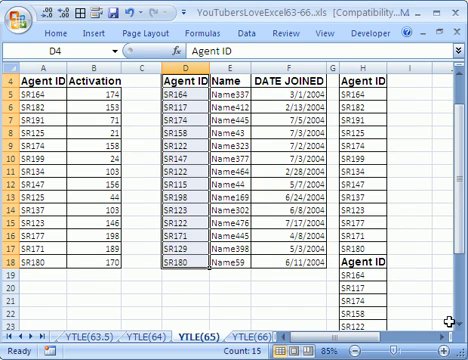
scroll(right, 3)
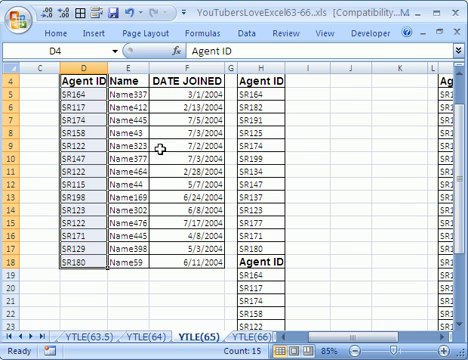
mouse_move(163, 147)
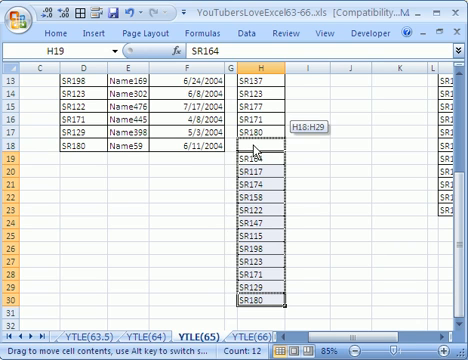
Step: Close the gap in H4:H29 and filter it for unique records only
scroll(up, 3)
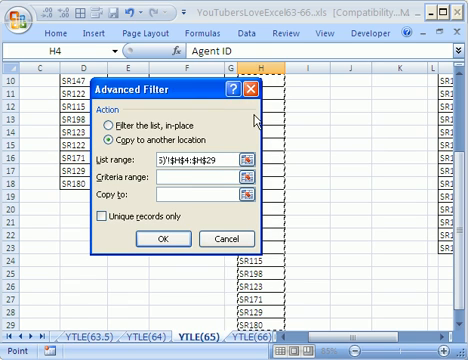
click(105, 216)
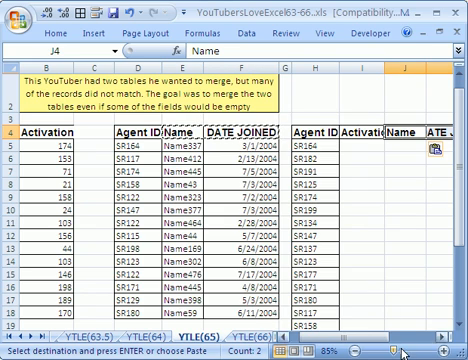
Step: Bring the Activation, Name and DATE JOINED headings into view for row I4:K4
scroll(right, 3)
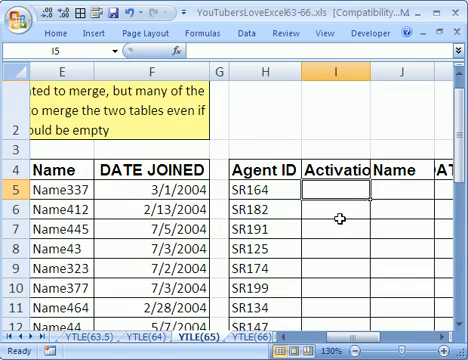
Step: Type =VLOOKUP(H5,$A$5:$B$18,2,0) into I5 to fetch the Activation
text(=v)
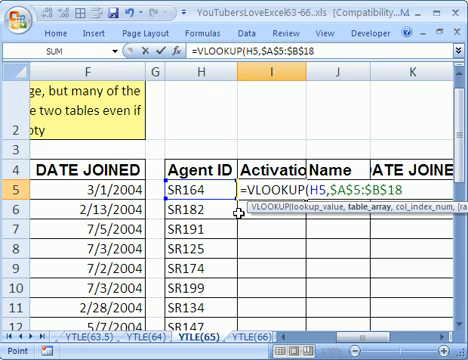
text(,)
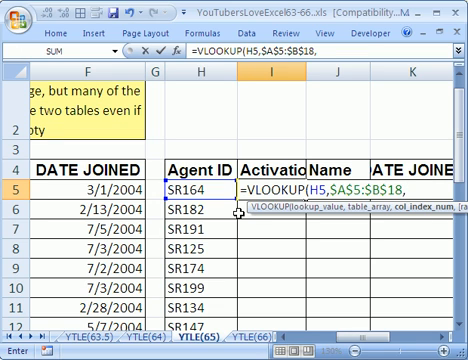
text(2)
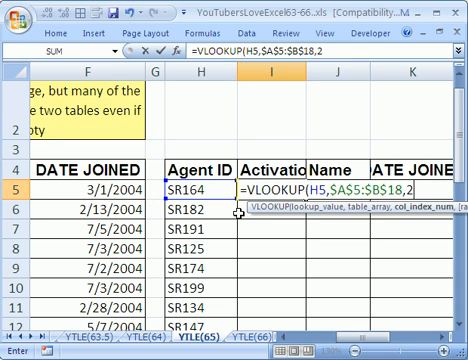
text(,0)
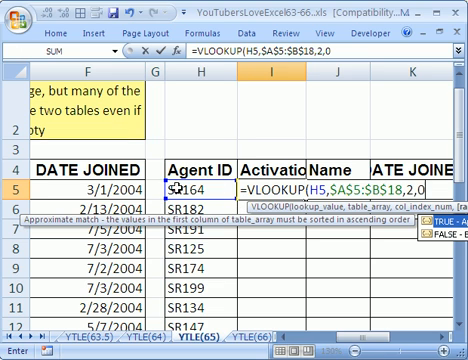
mouse_move(245, 215)
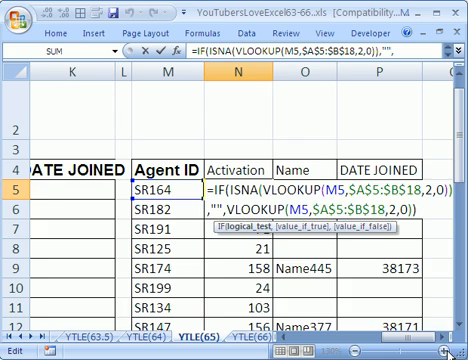
Step: Wrap the Activation VLOOKUP in IFERROR with "" so missing matches show blank
scroll(left, 3)
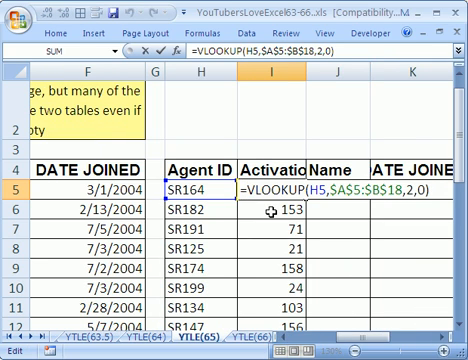
text(ife)
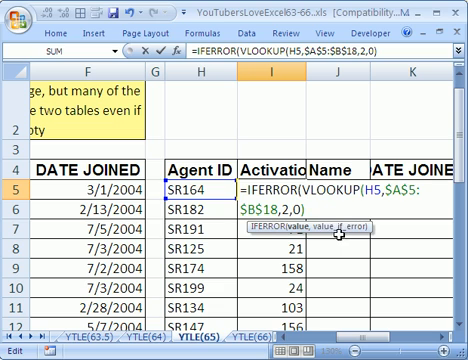
text(,)
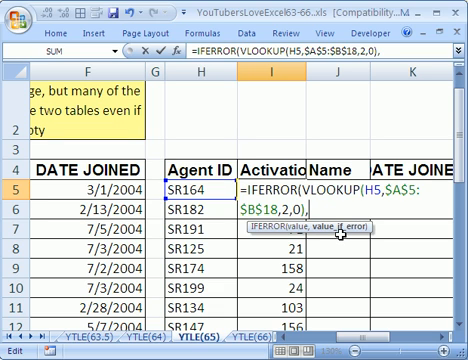
text(""))
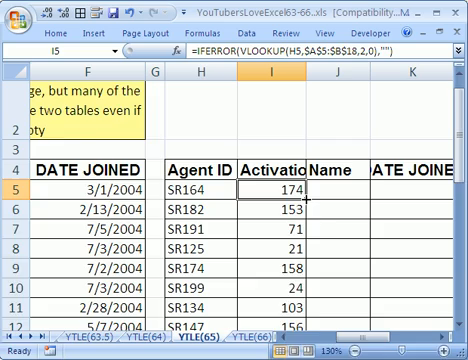
scroll(down, 3)
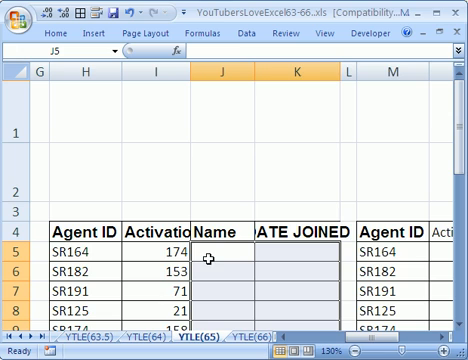
mouse_move(216, 258)
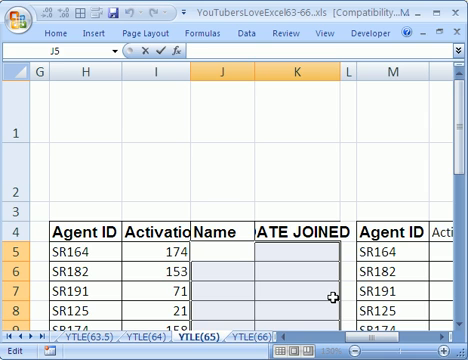
Step: Start J5's formula as =IFERROR(VLOOKUP($H5, against range $D$5:$F$18
text(=IFERROR()
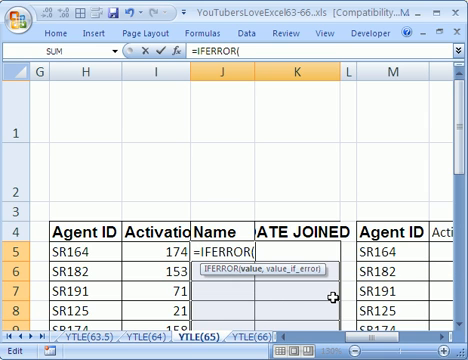
text(v)
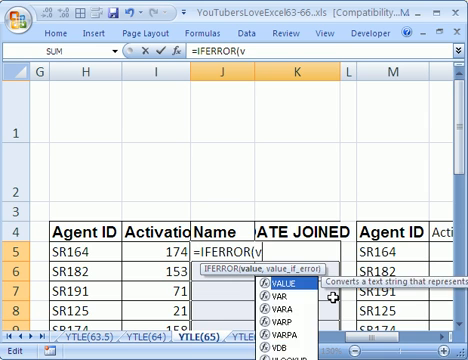
text(LOOKUP(H5)
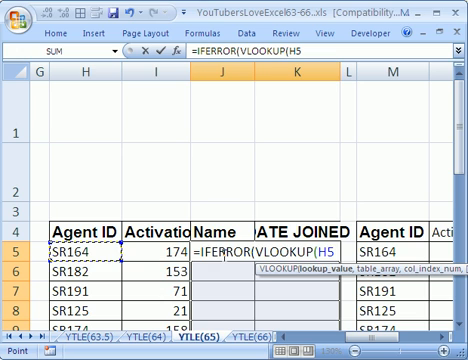
mouse_move(85, 254)
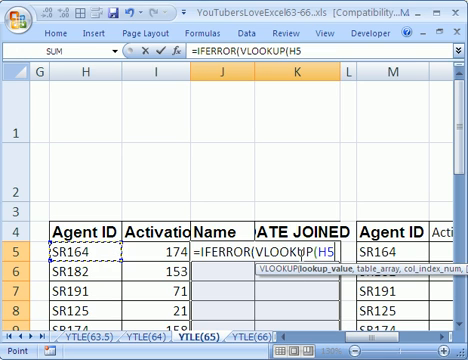
click(75, 246)
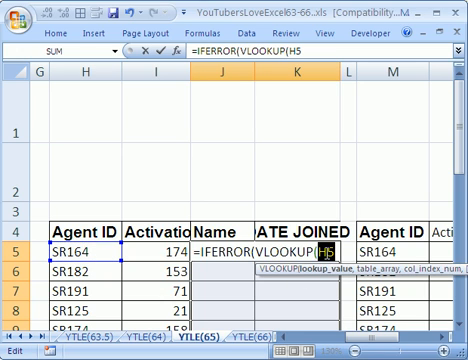
key(f4)
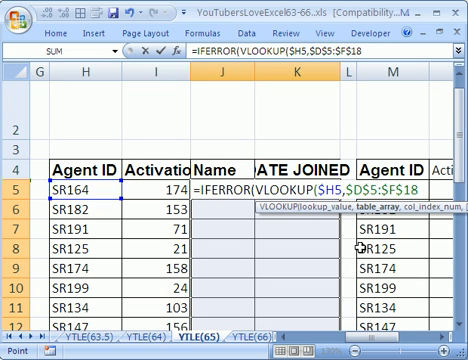
text(,)
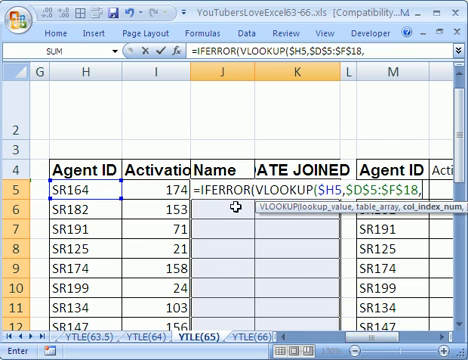
mouse_move(375, 339)
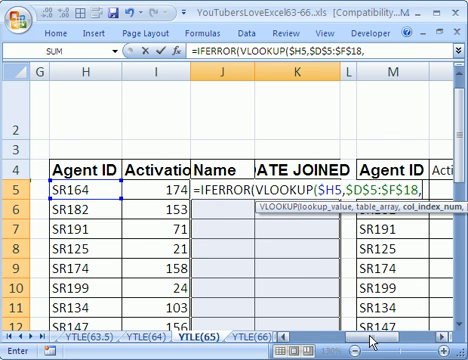
Step: Finish the formula with COLUMN(B1),0),"") and fill Name and Date Joined columns
scroll(right, 3)
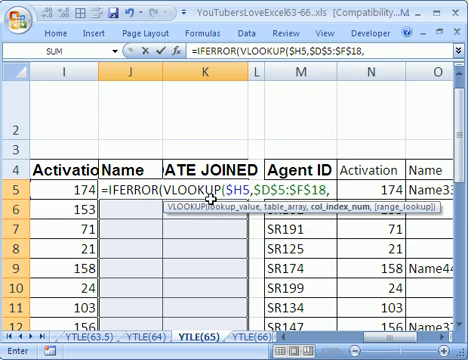
text(COLUMN()
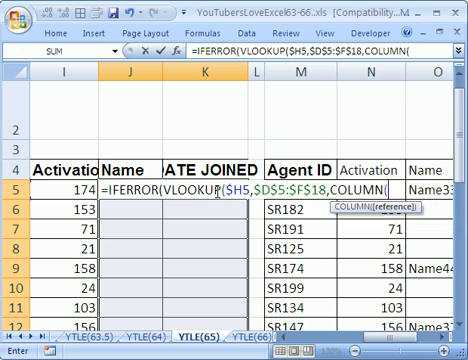
text(b1)
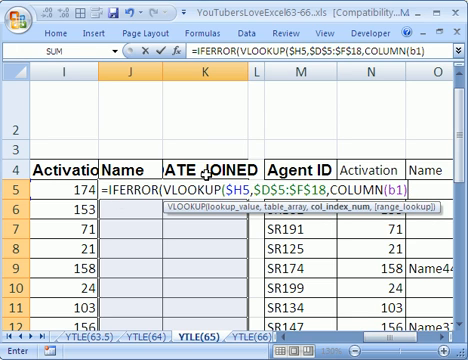
text(,)
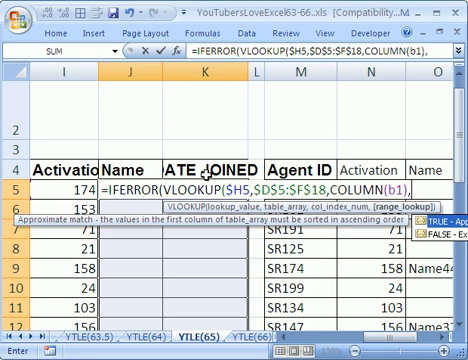
text(,0)
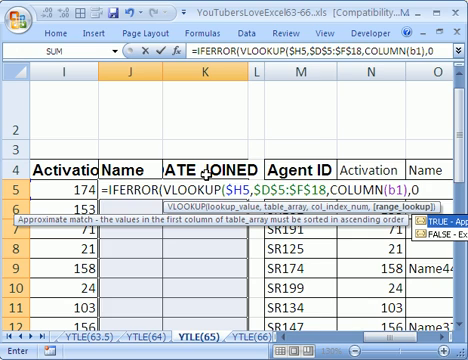
scroll(left, 3)
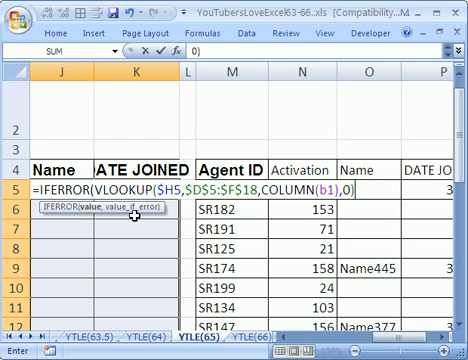
mouse_move(235, 205)
text(,)
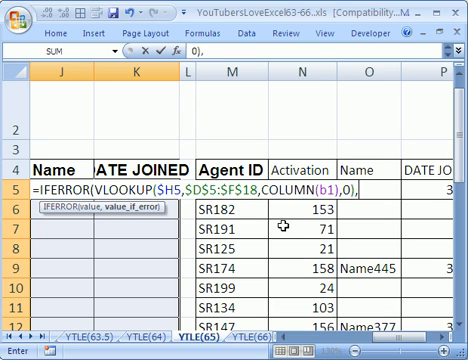
text("")
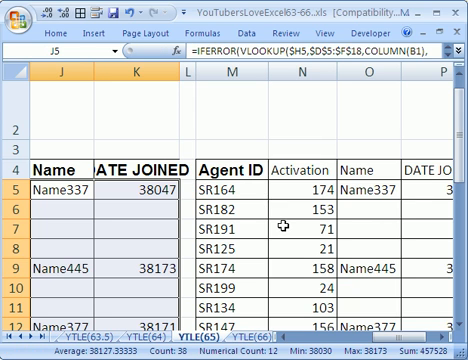
scroll(left, 3)
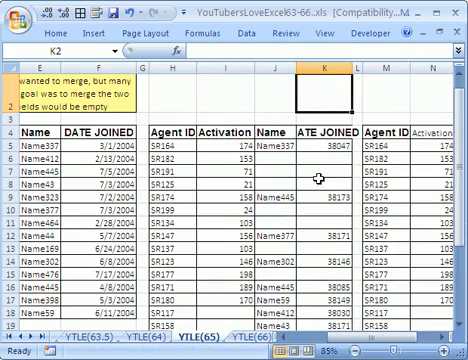
mouse_move(185, 318)
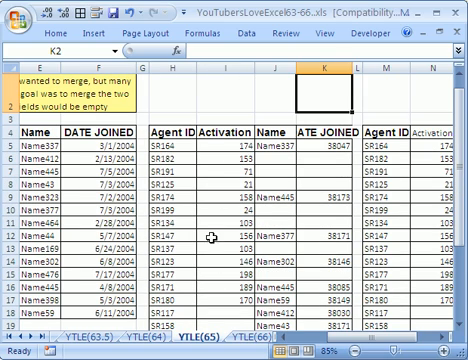
mouse_move(295, 237)
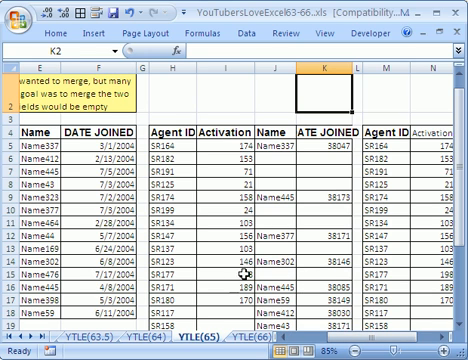
scroll(down, 3)
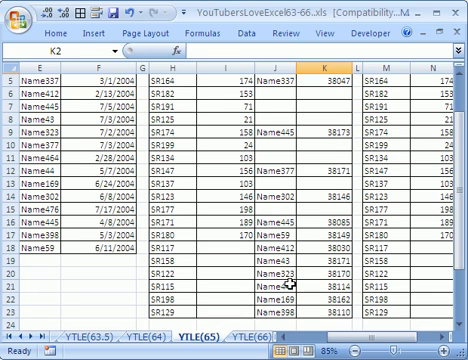